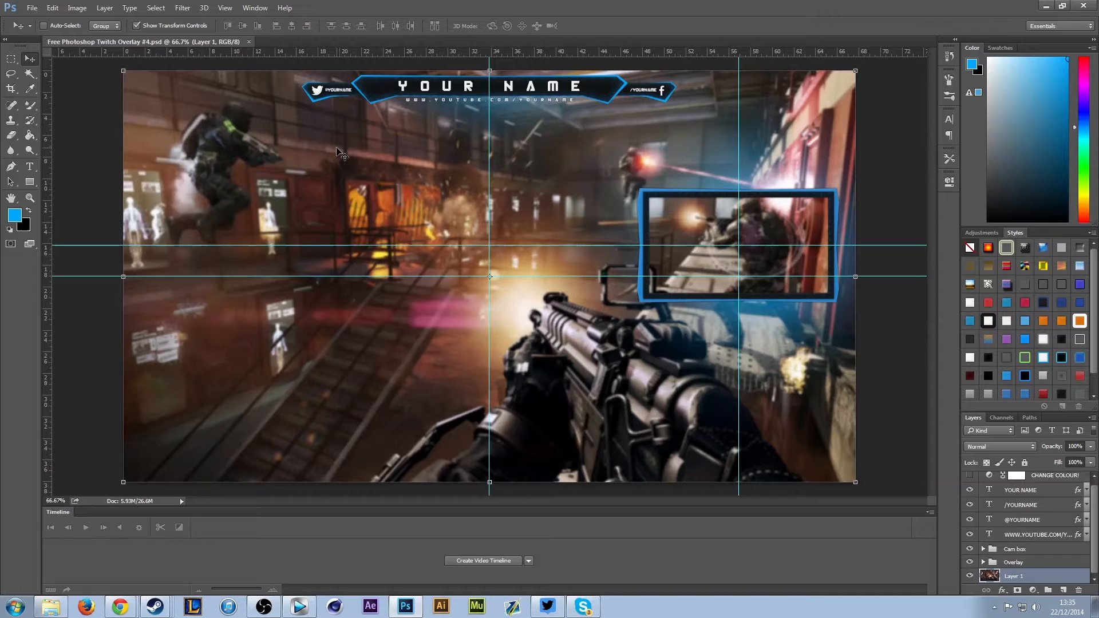
mouse_move(339, 149)
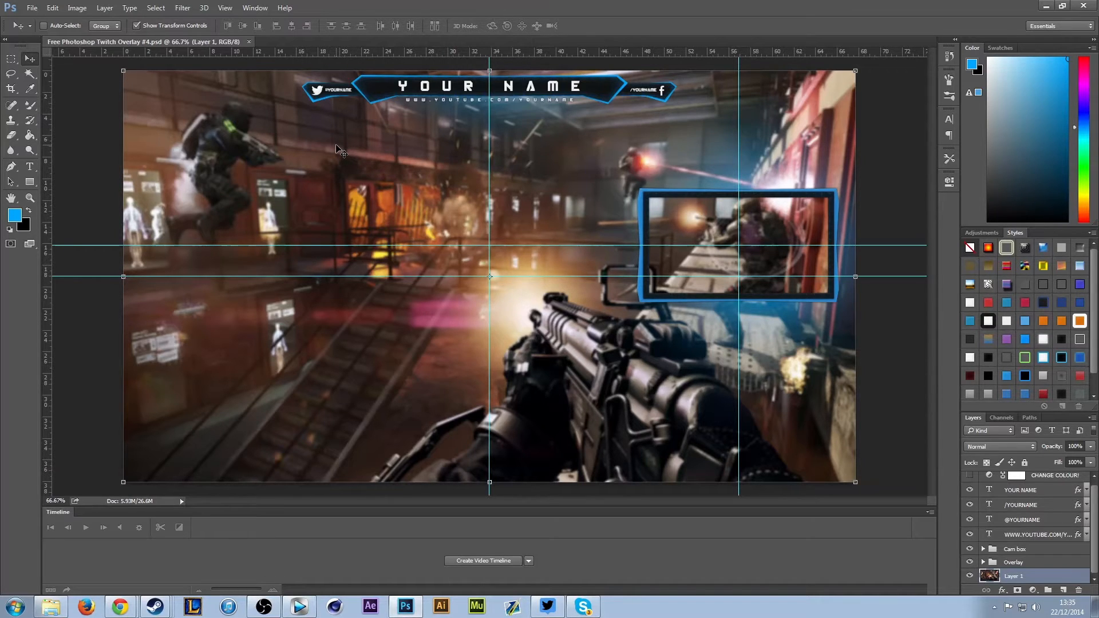
mouse_move(499, 145)
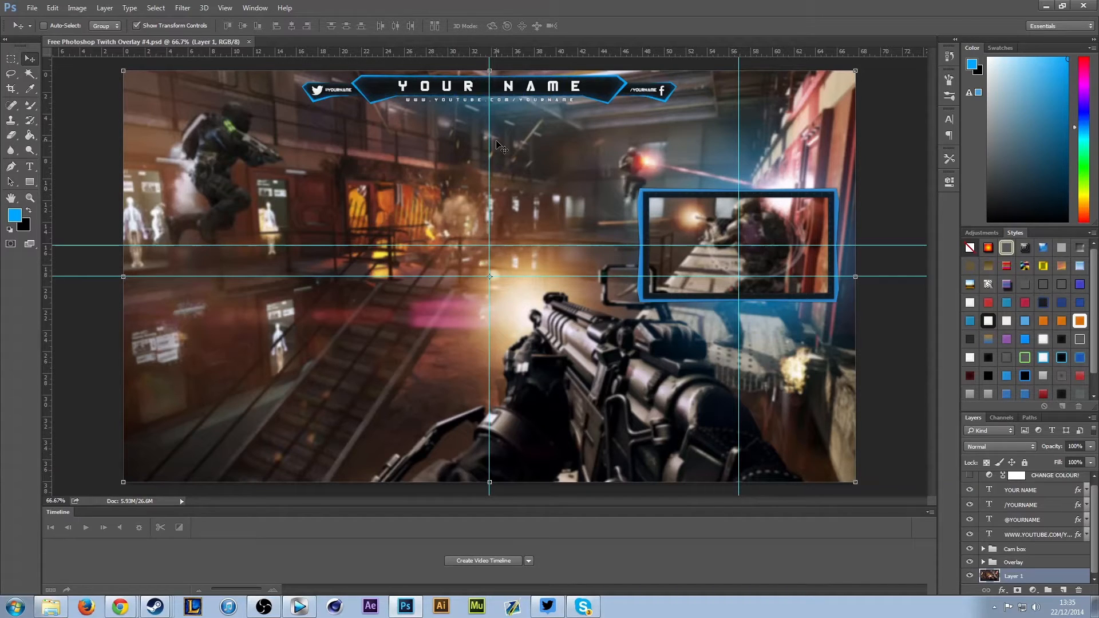
mouse_move(877, 495)
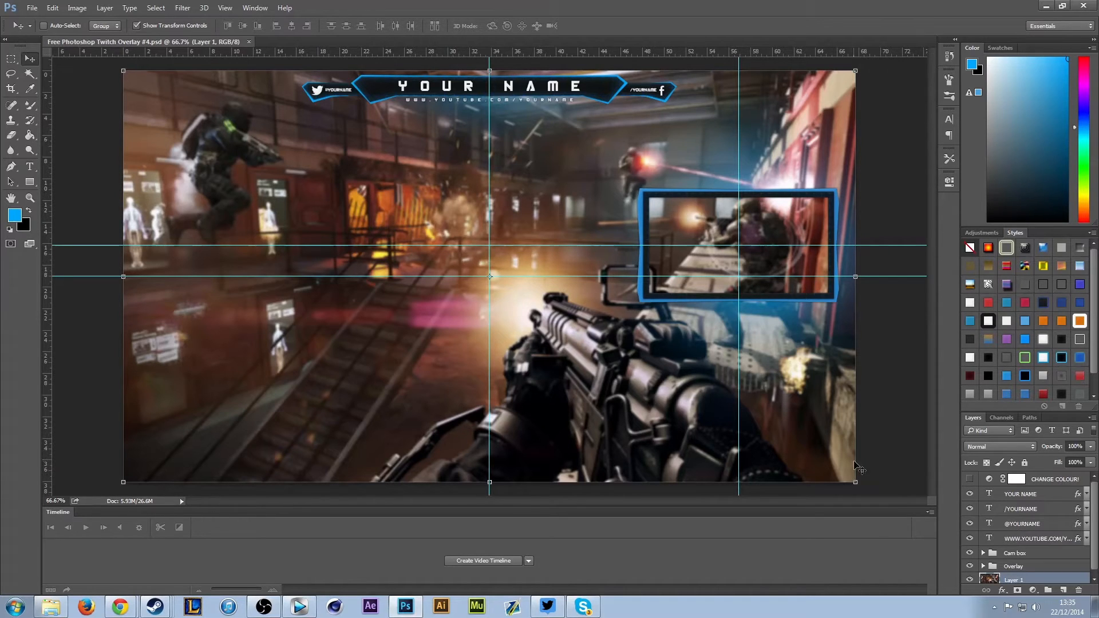
mouse_move(1020, 536)
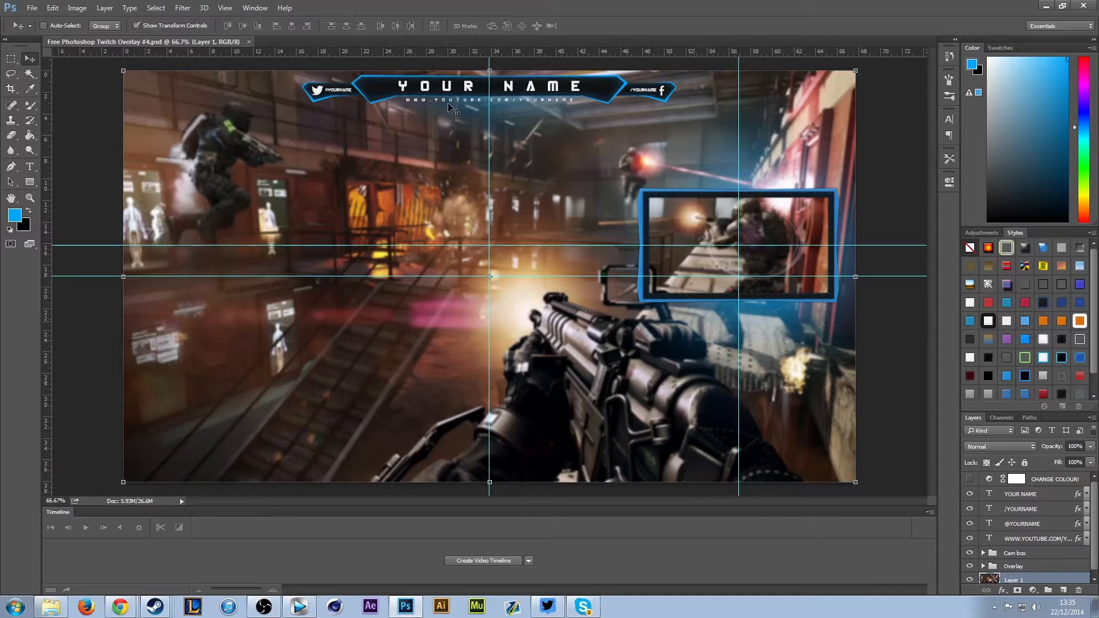
mouse_move(754, 327)
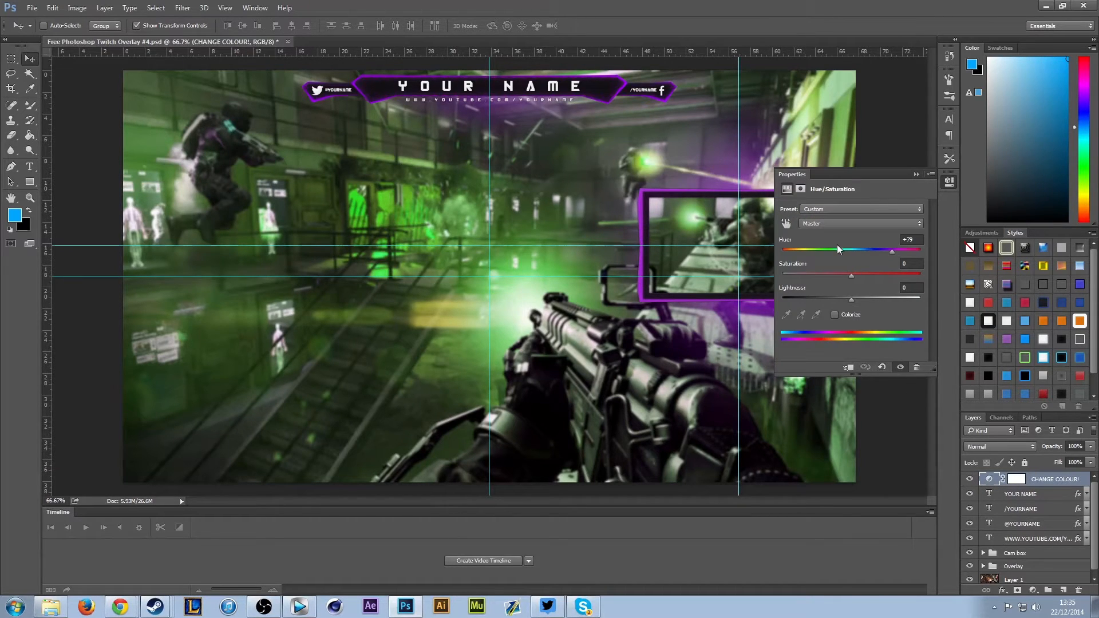
Shift the overlay hue from cyan to pink, then briefly view the YOUR NAME layer style.
drag(892, 250, 839, 251)
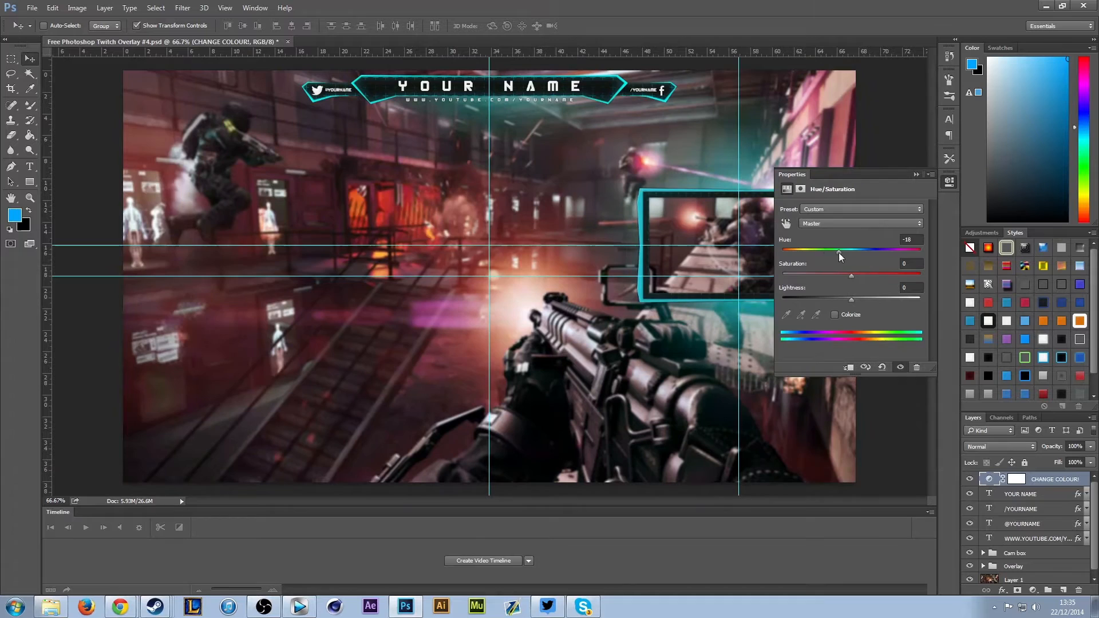
drag(839, 250, 900, 251)
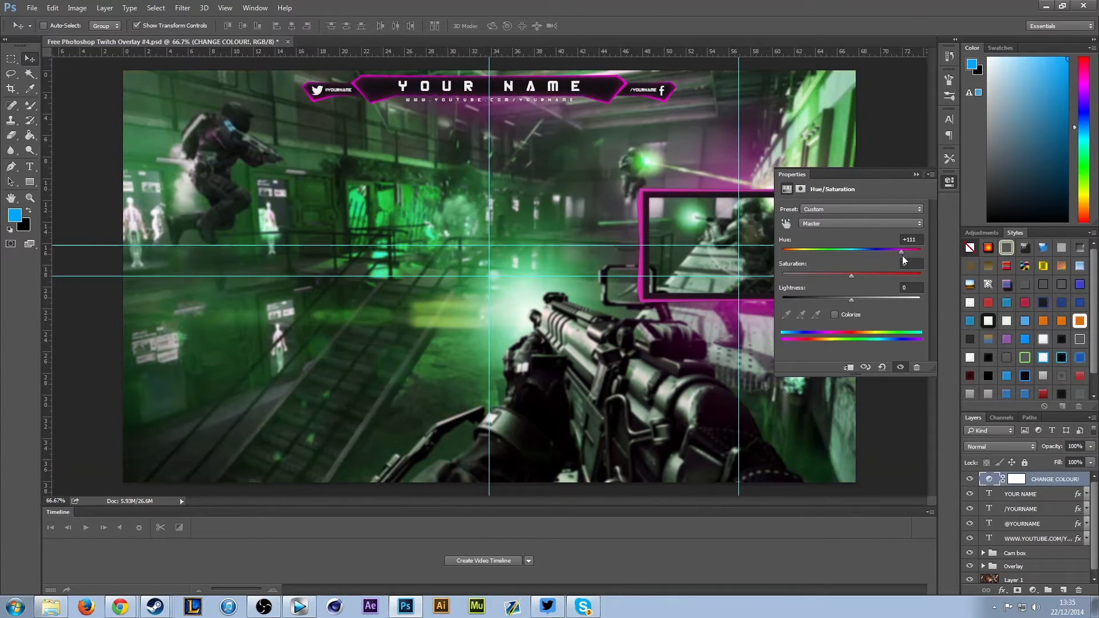
click(1020, 493)
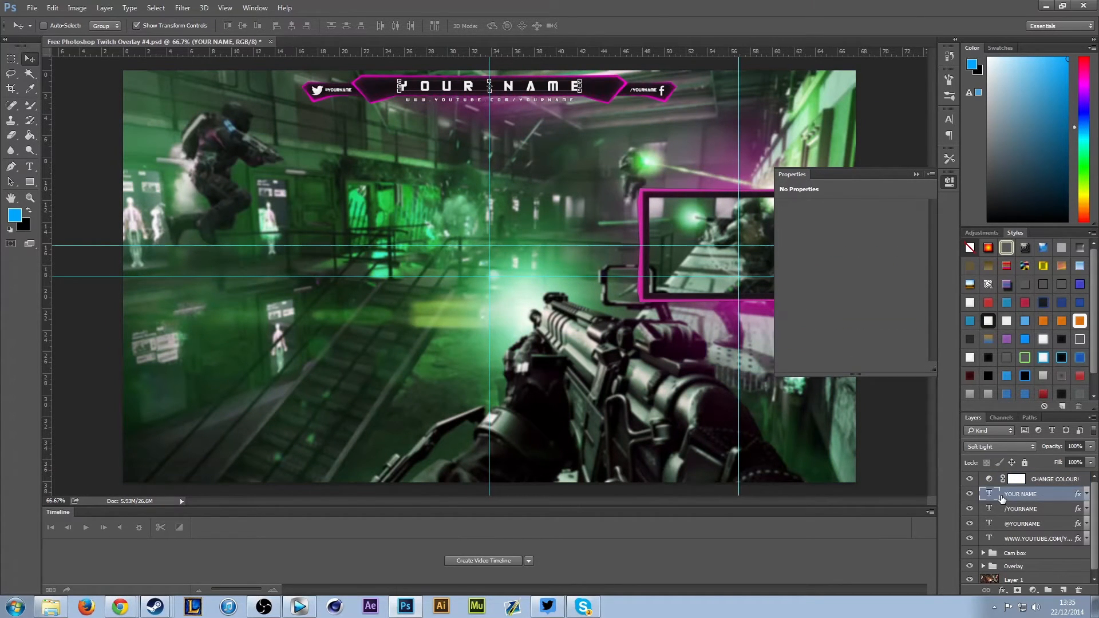
double_click(1076, 494)
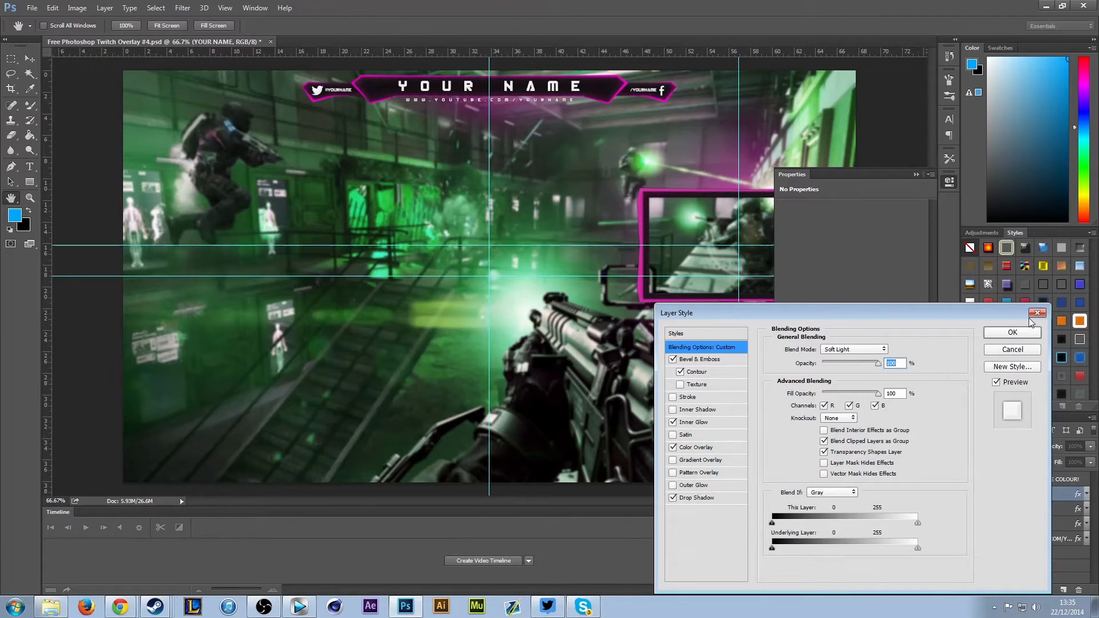
click(1010, 332)
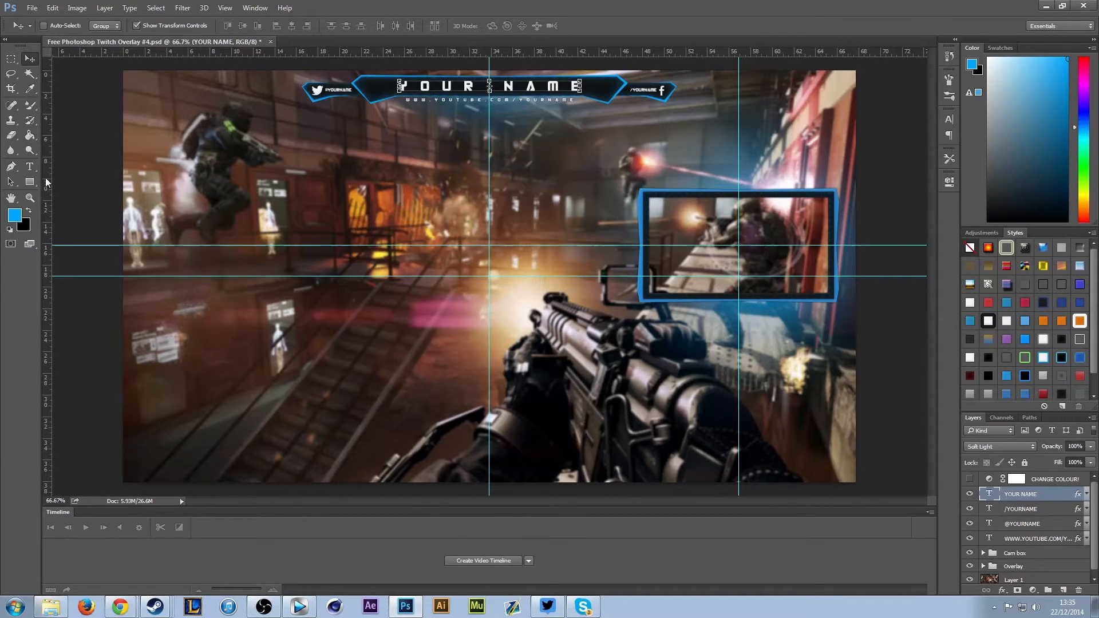
Enter text editing on the YOUR NAME header to identify its font, then exit unchanged.
click(30, 167)
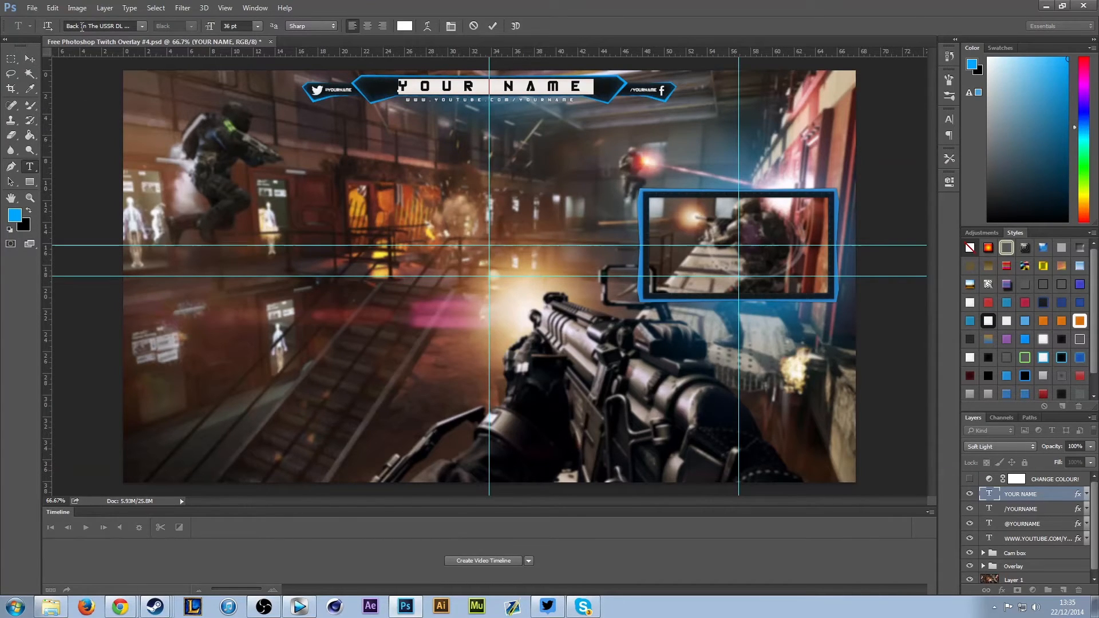
click(102, 26)
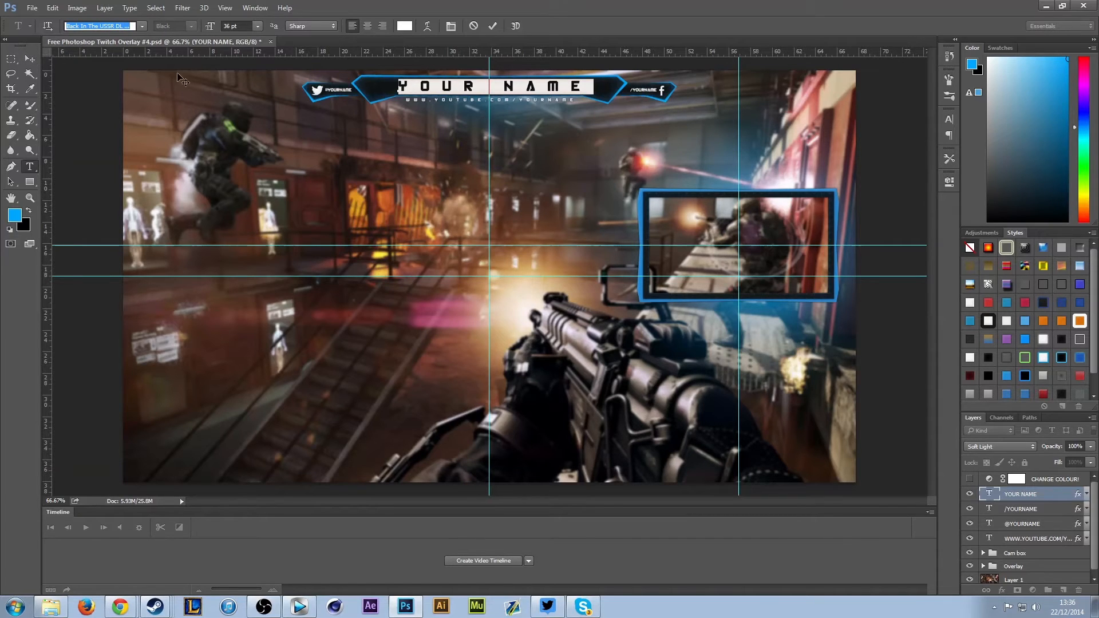
click(12, 60)
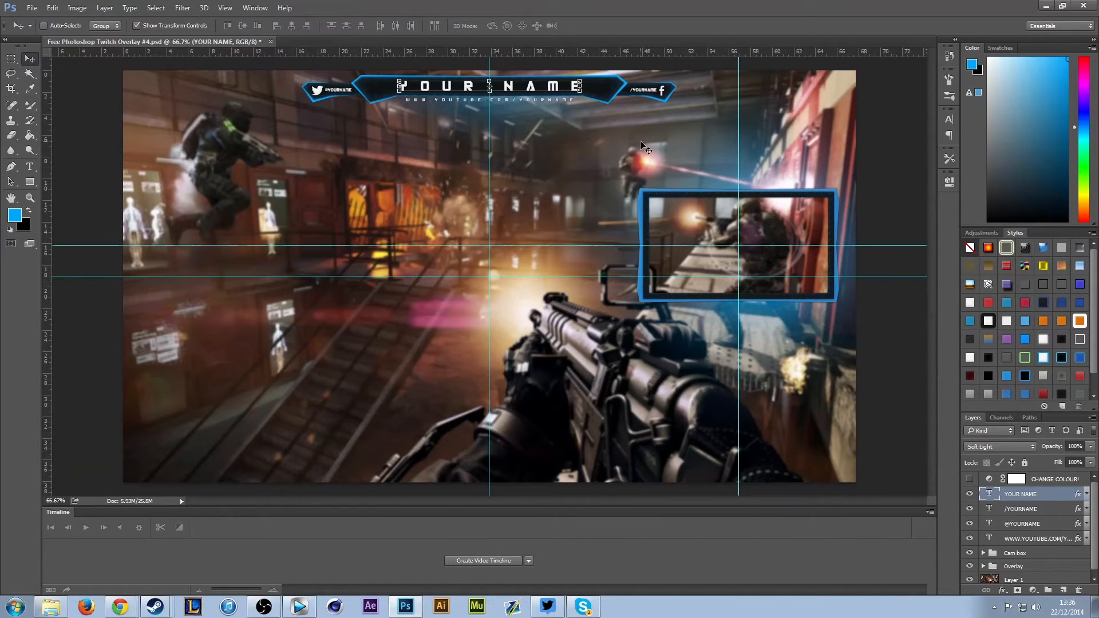
mouse_move(657, 208)
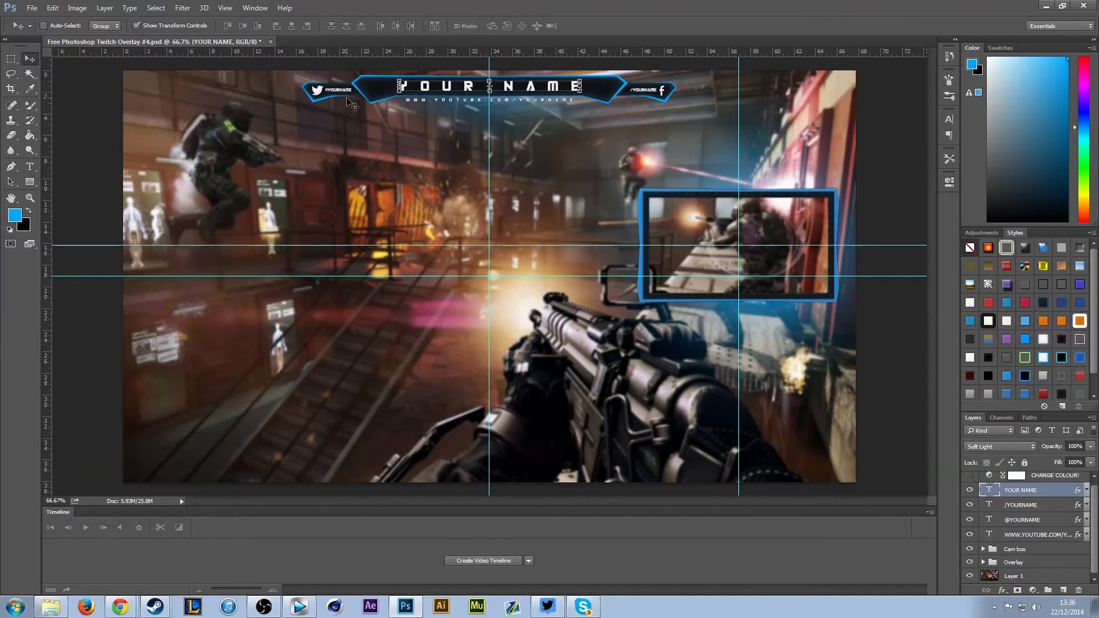
mouse_move(670, 101)
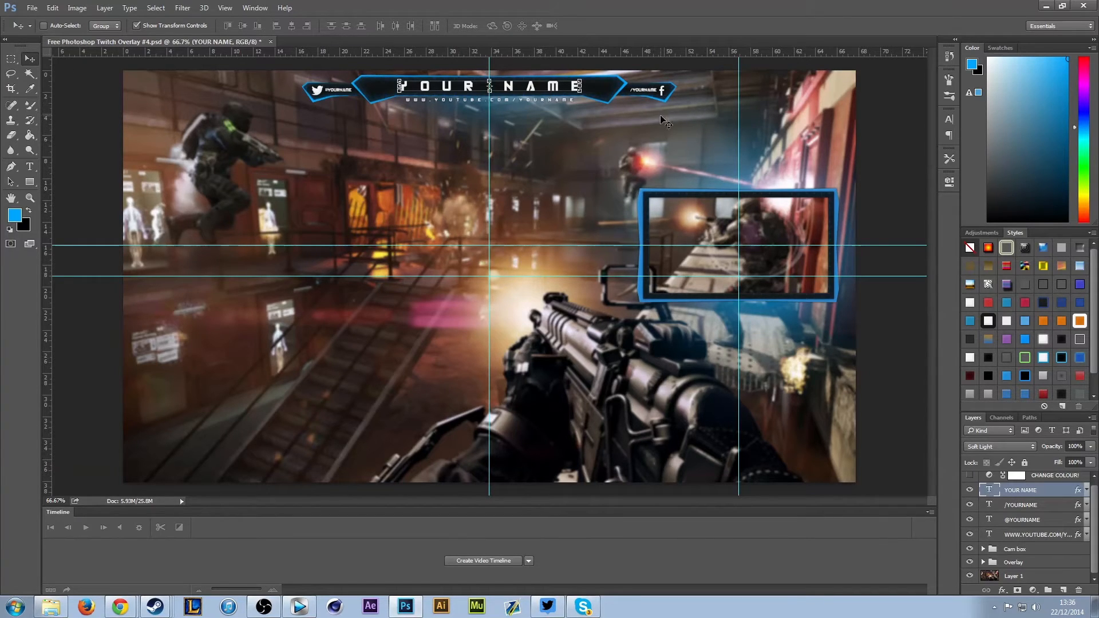
mouse_move(648, 112)
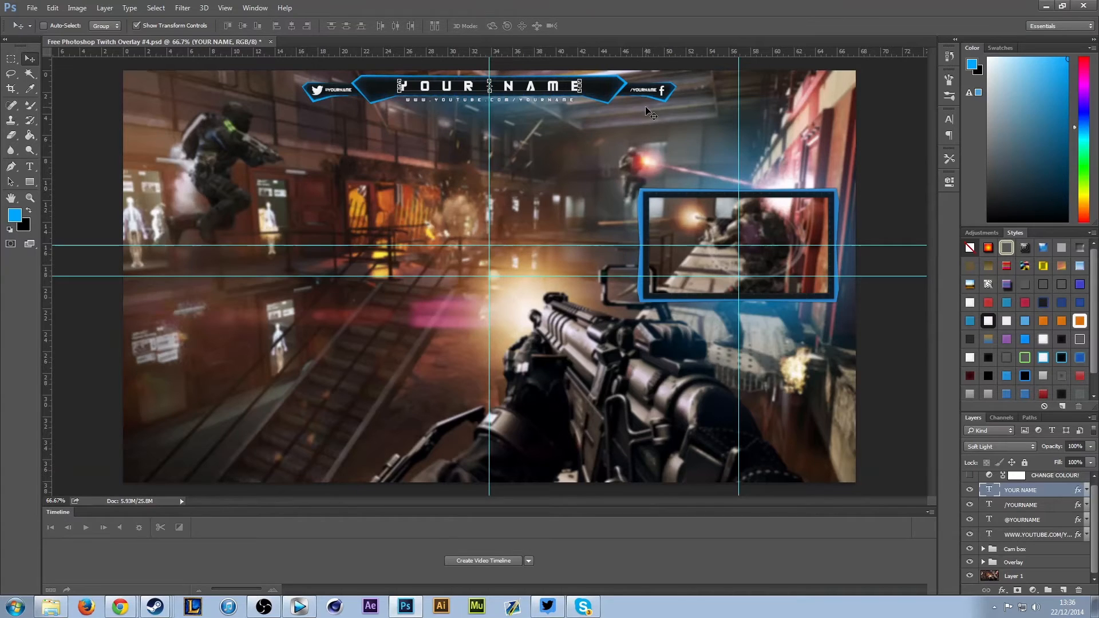
mouse_move(700, 83)
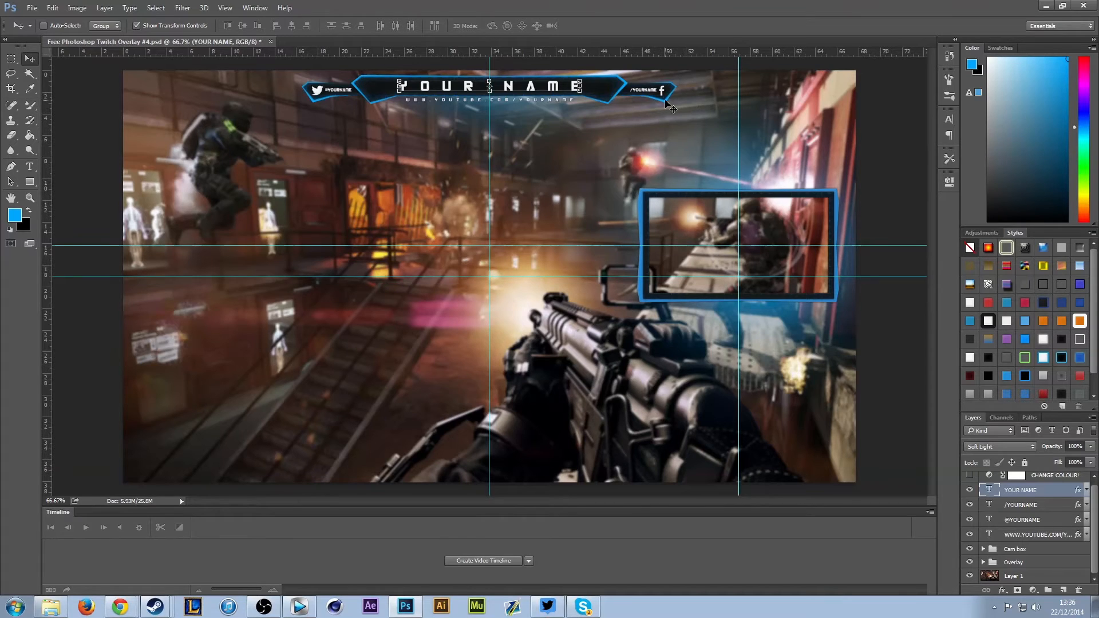
mouse_move(654, 238)
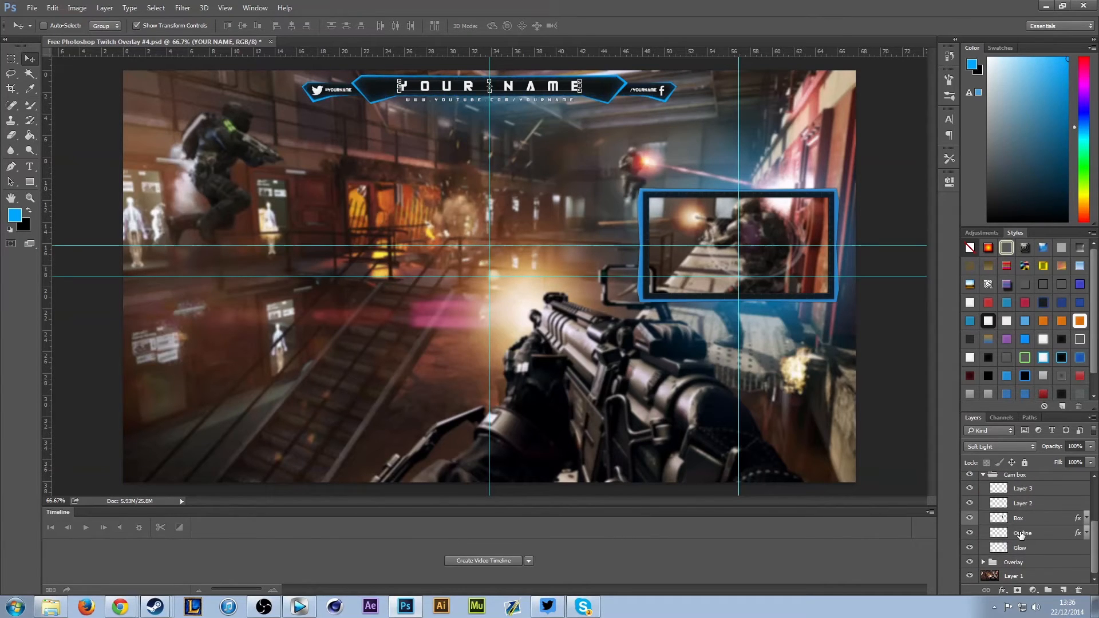
click(1020, 547)
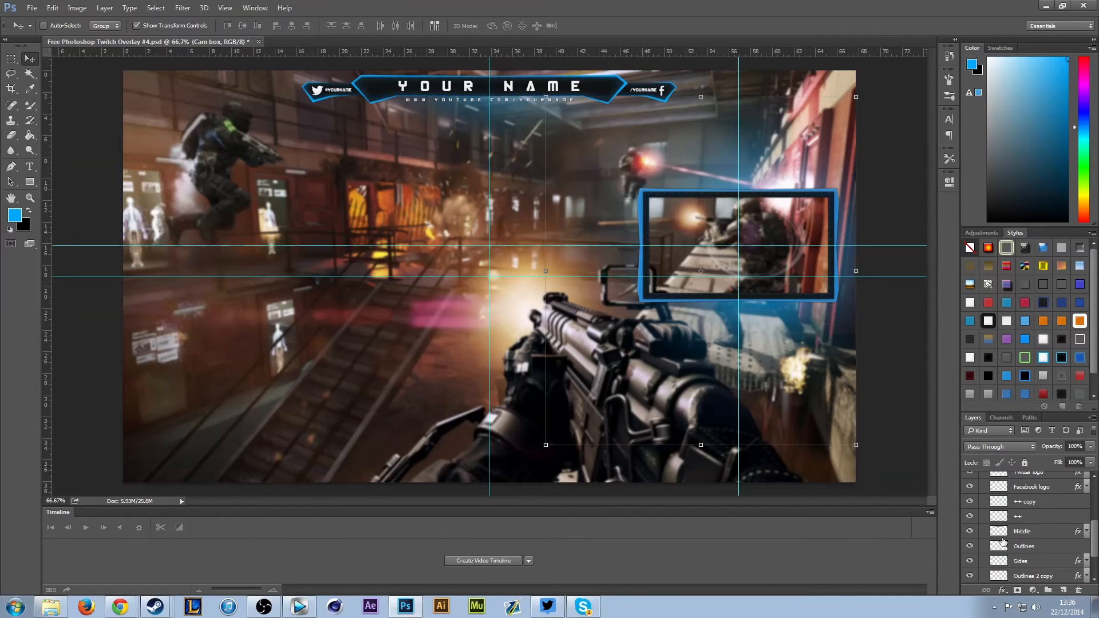
scroll(down, 3)
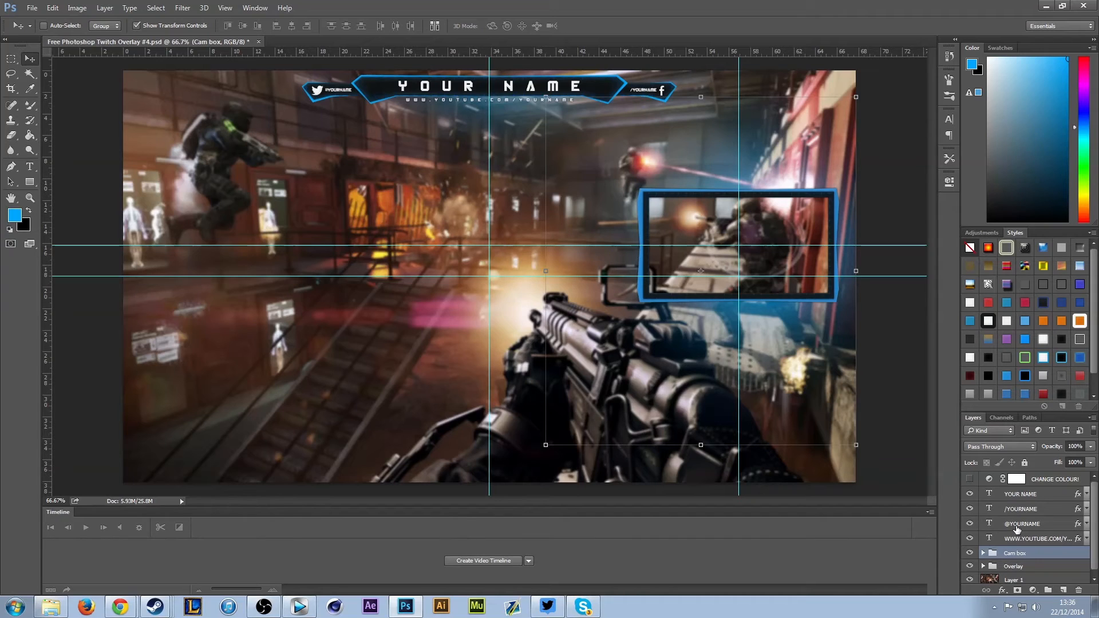
click(1019, 495)
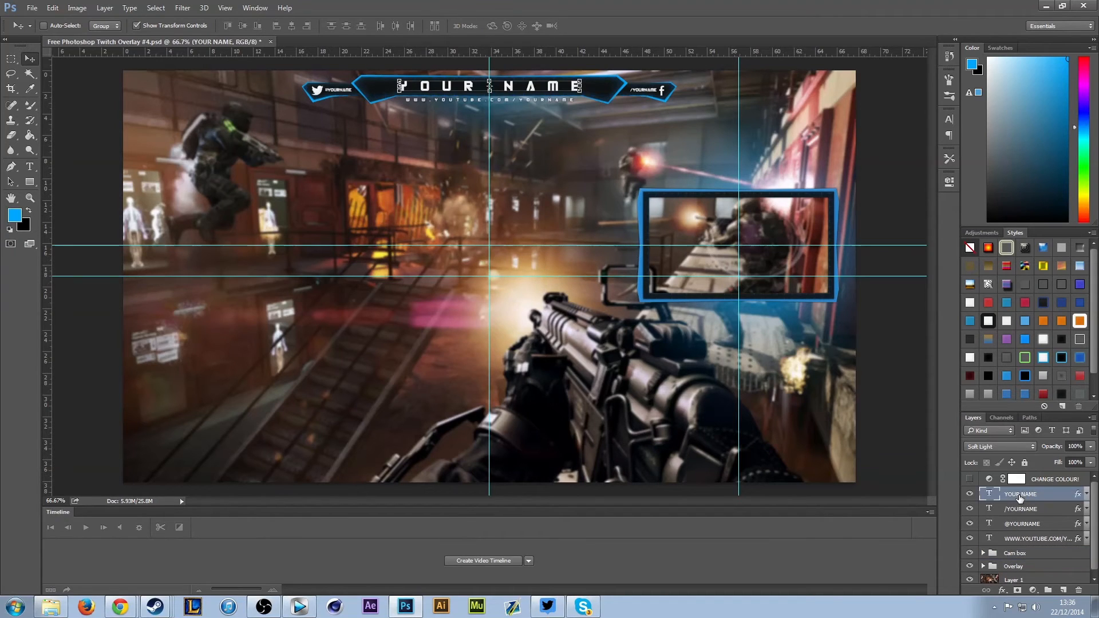
mouse_move(581, 316)
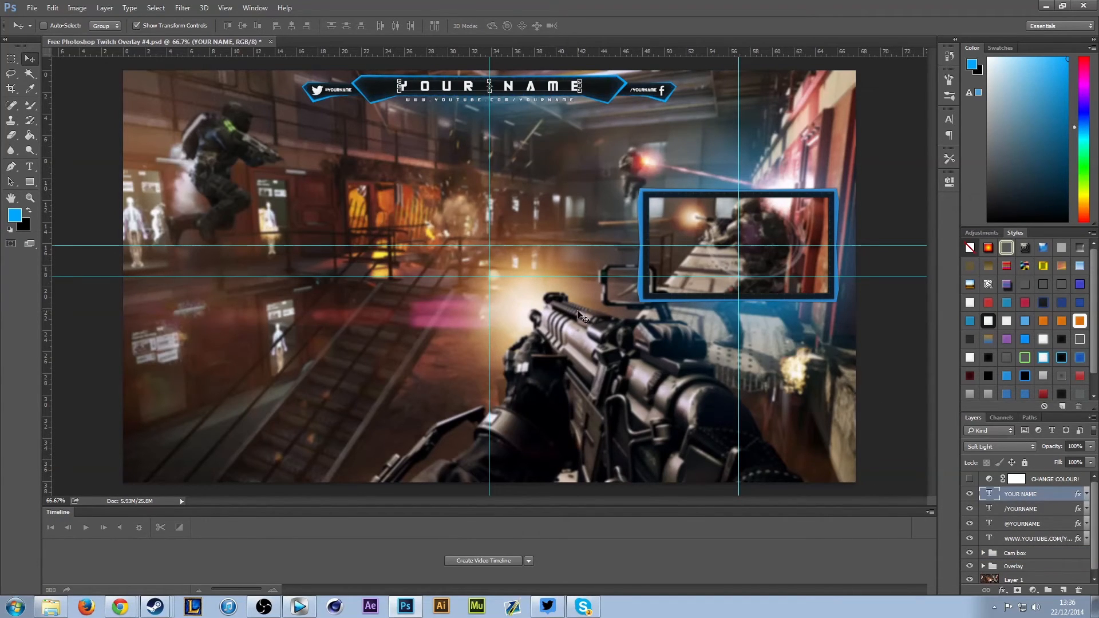
mouse_move(1007, 454)
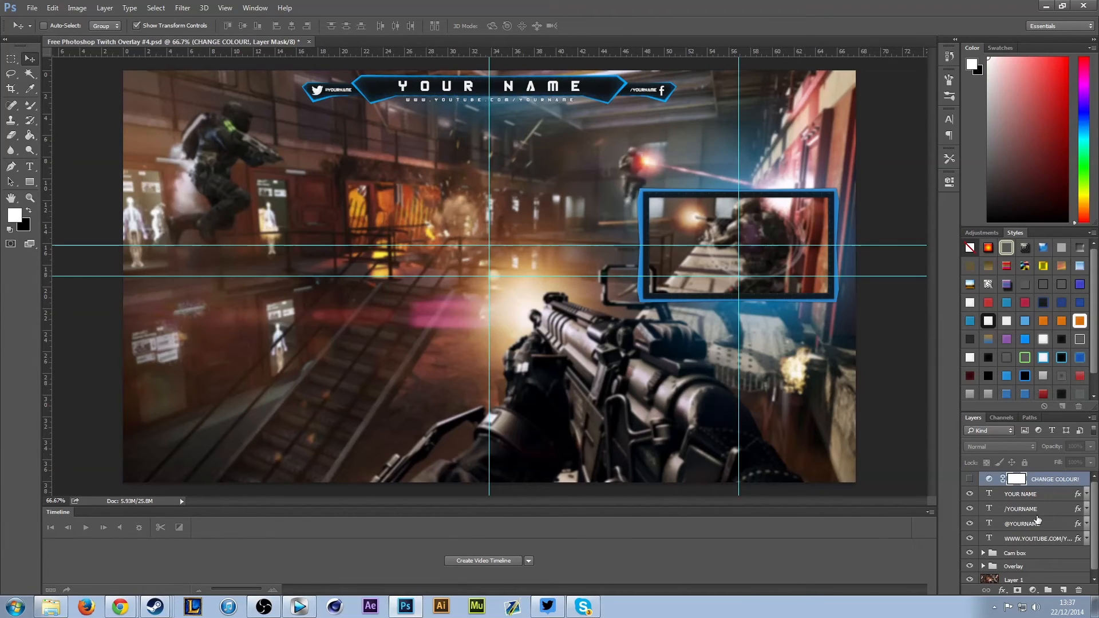
mouse_move(442, 172)
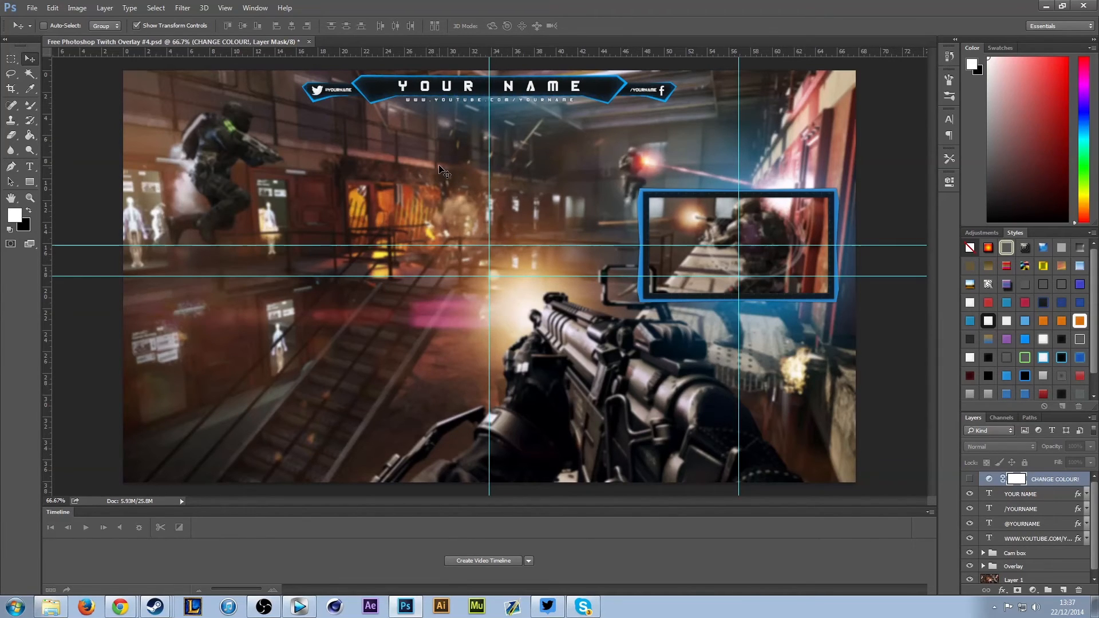